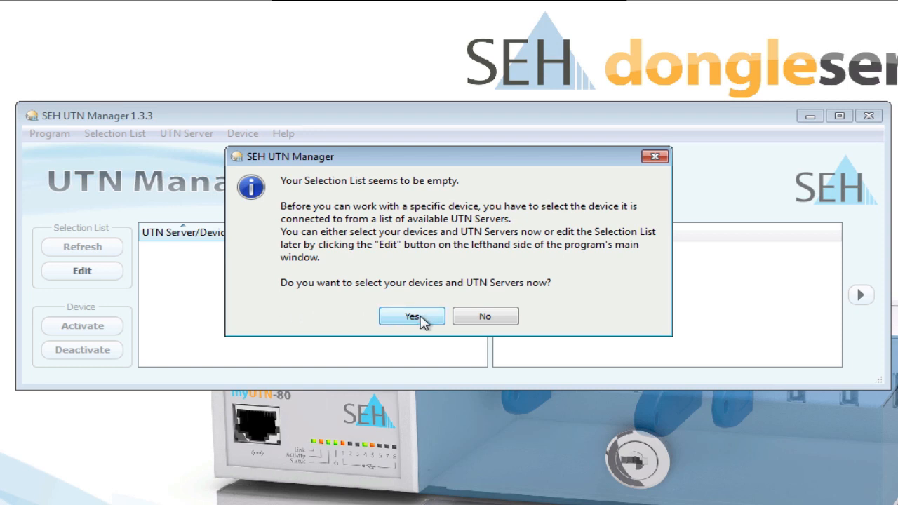
Set up the selection list now and open the network scan options
click(412, 316)
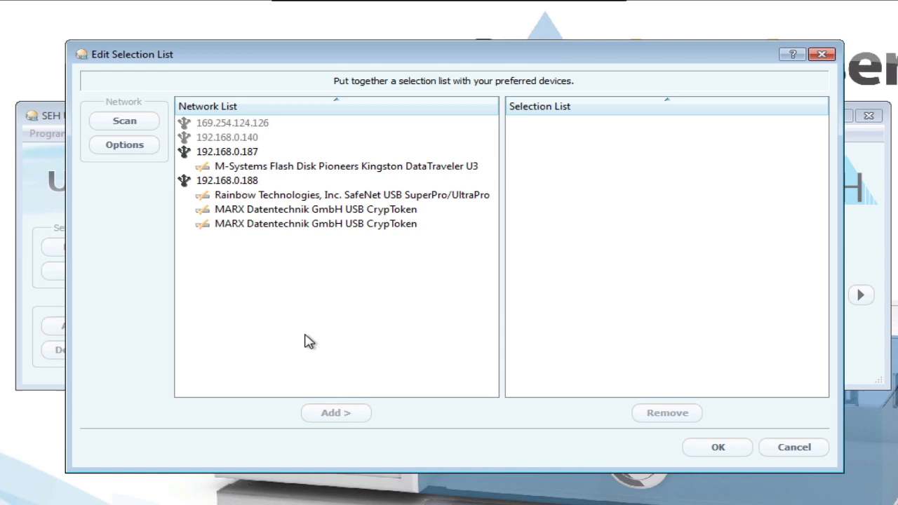
mouse_move(303, 327)
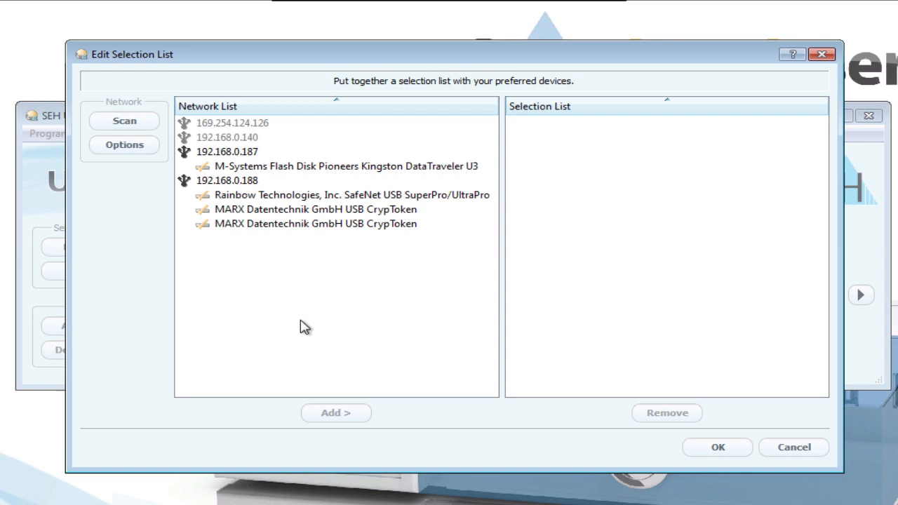
click(124, 144)
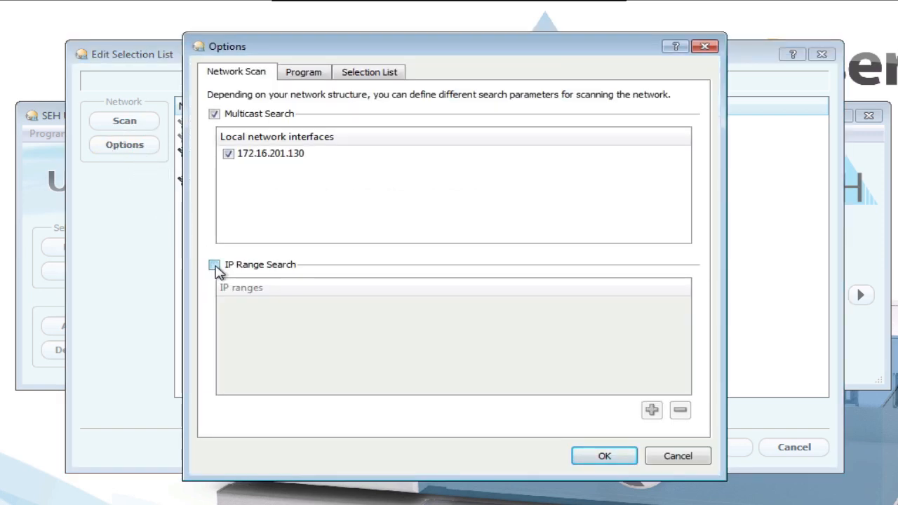
Enable IP range search for 192.168.7.1 to 192.168.7.254 and confirm
click(214, 266)
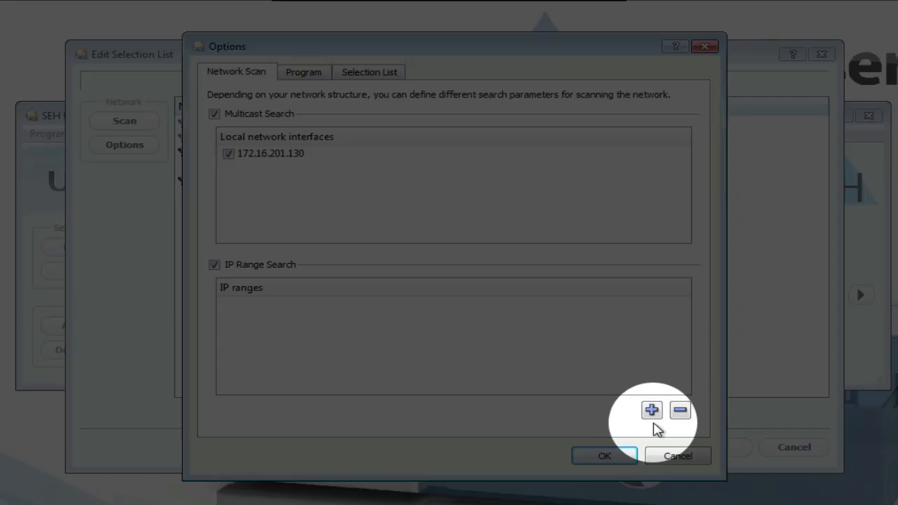
click(650, 410)
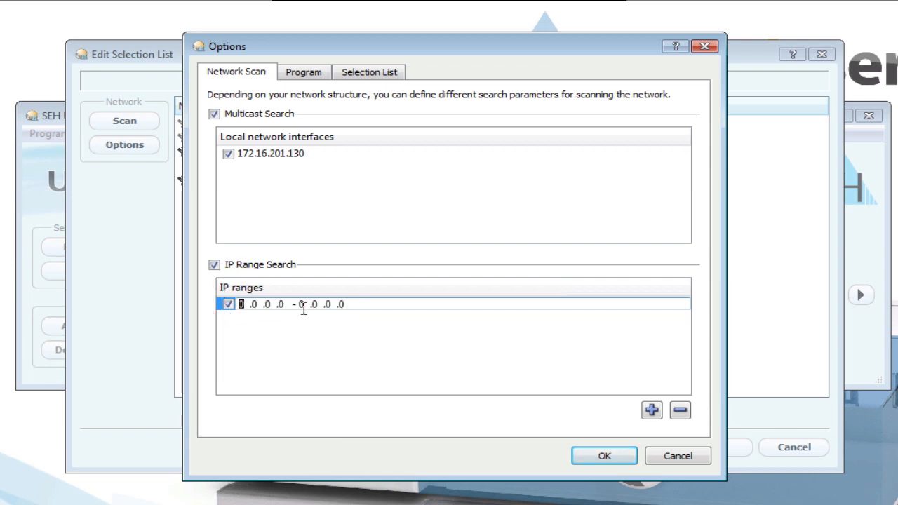
text(192)
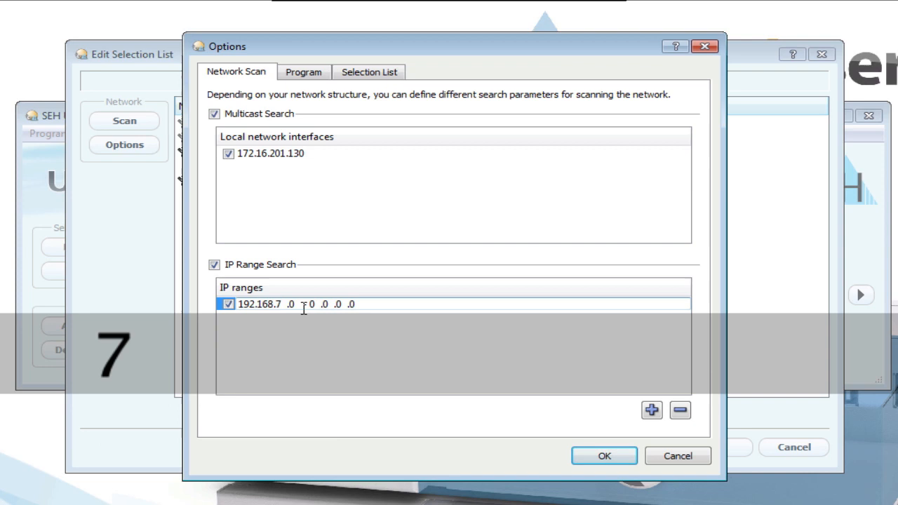
text(1)
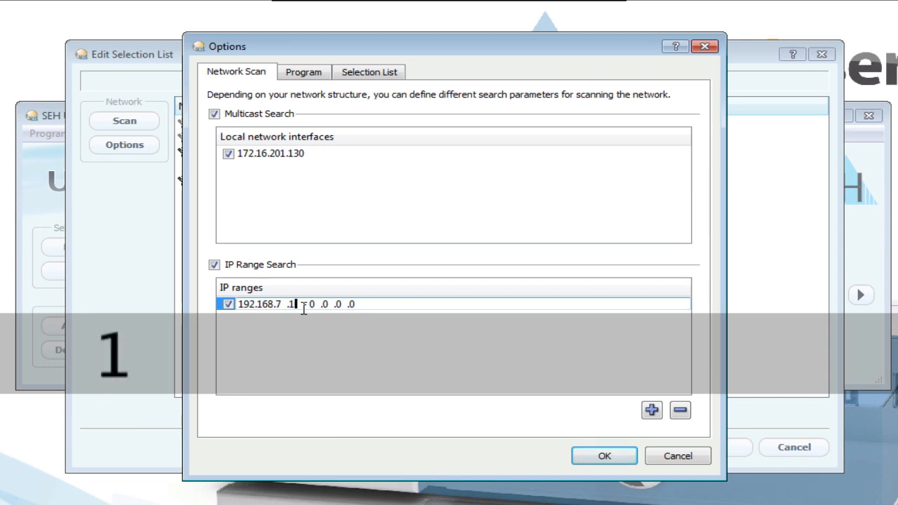
text(192.168.7)
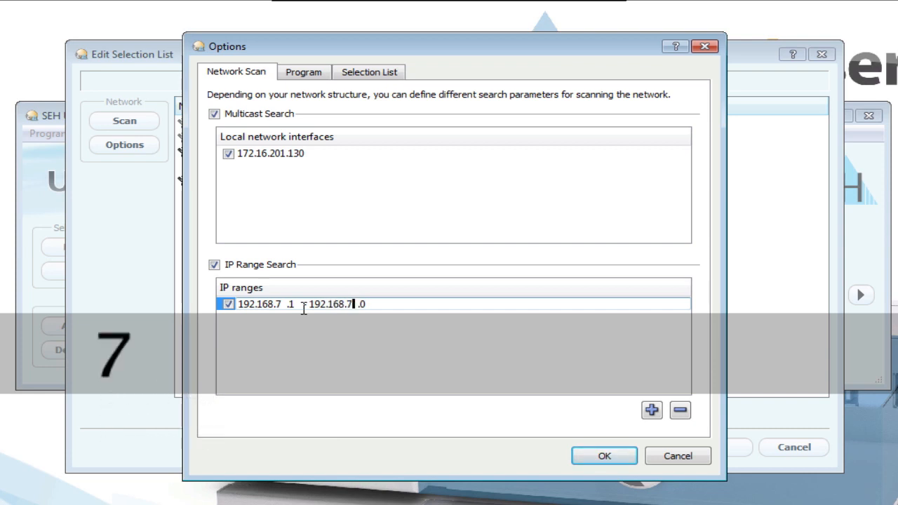
text(254)
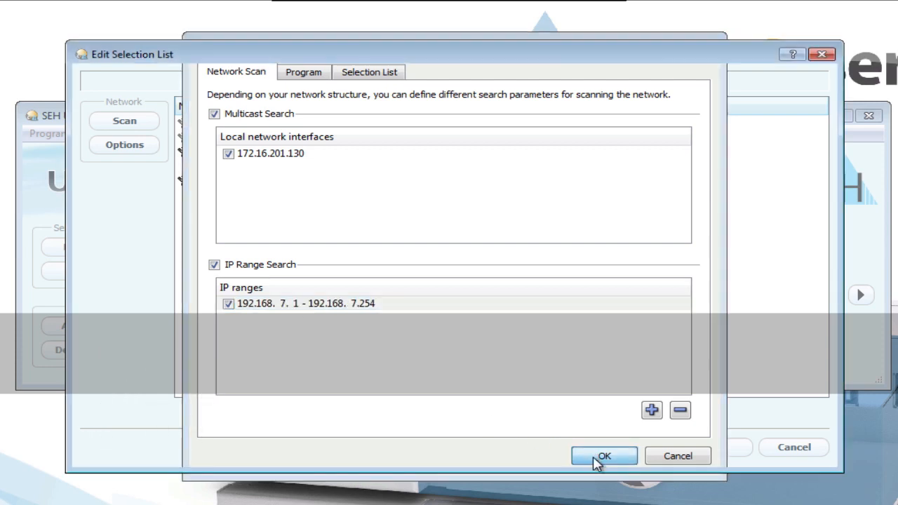
click(603, 455)
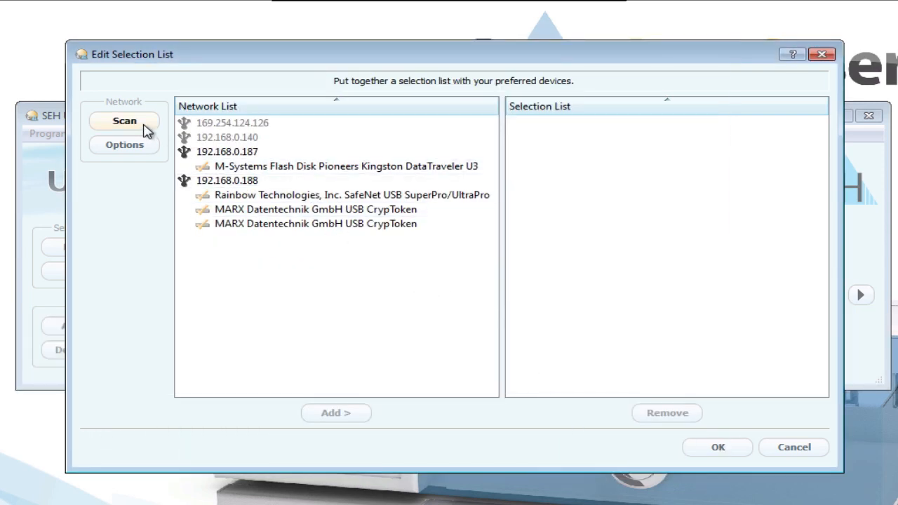
Rescan the network to find the 192.168.7.x UTN servers and their devices
click(125, 121)
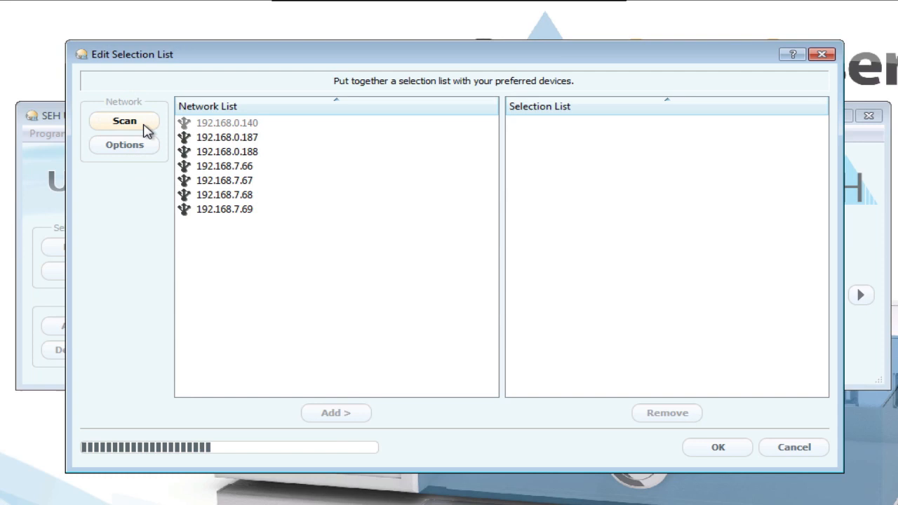
click(125, 121)
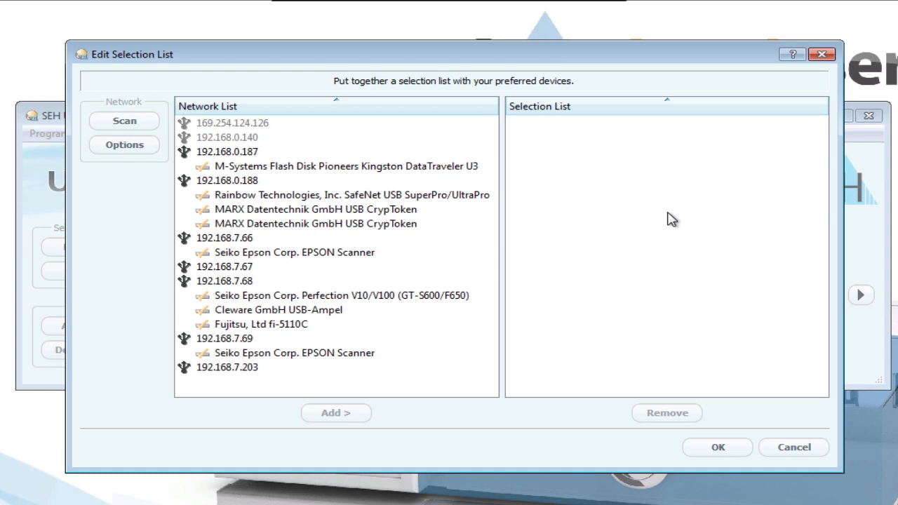
mouse_move(482, 210)
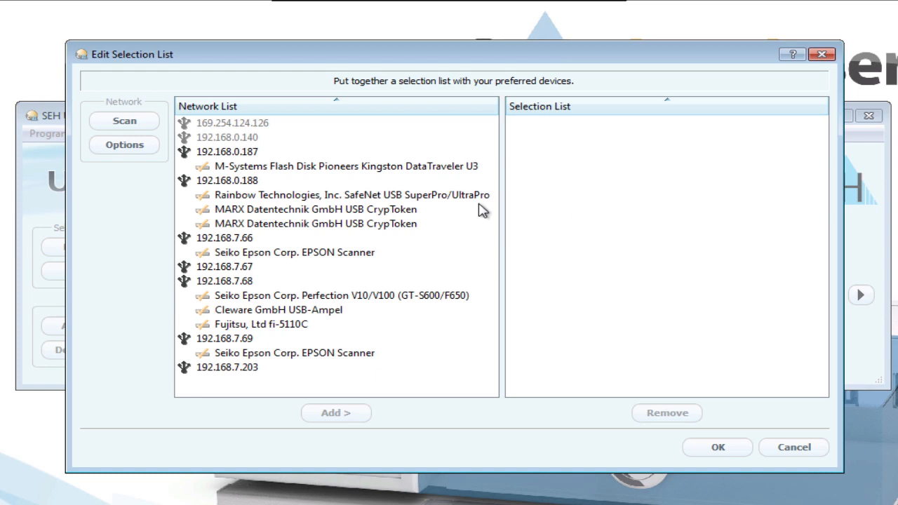
Add servers 192.168.0.187 and 192.168.0.188 to the selection list and refresh
click(227, 151)
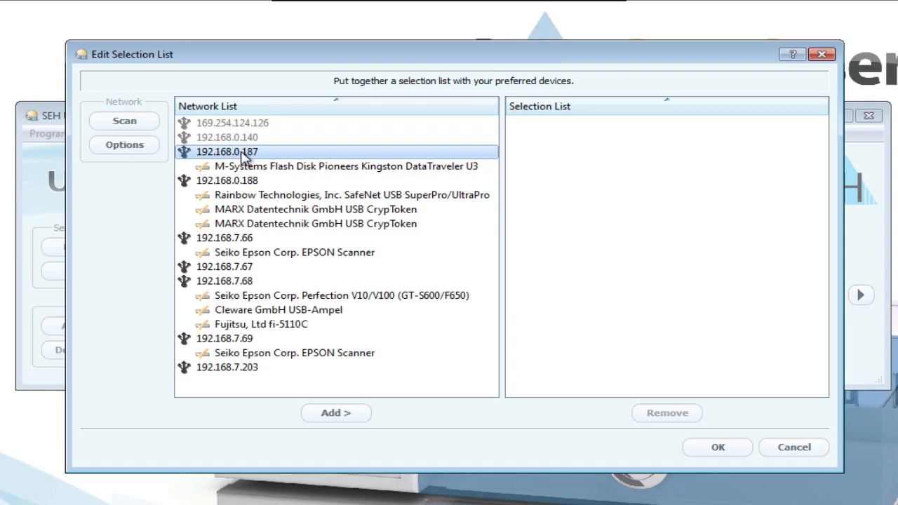
click(336, 413)
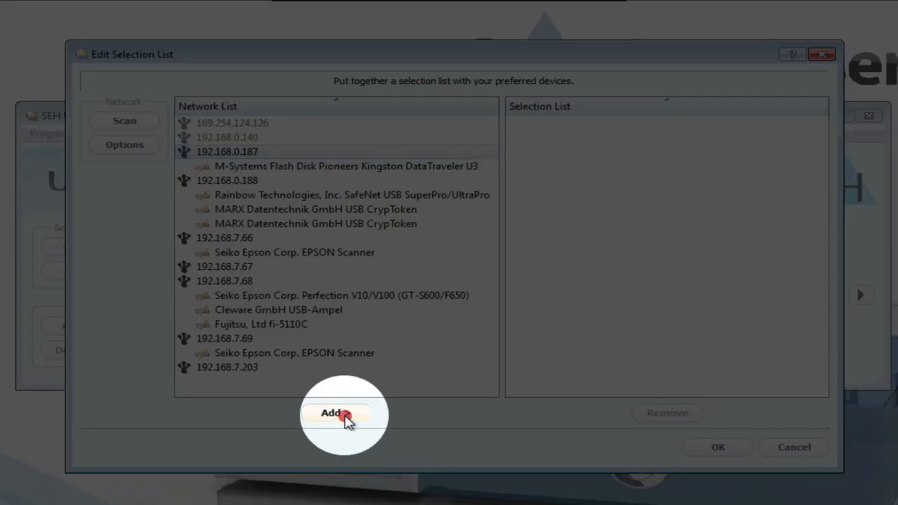
click(335, 412)
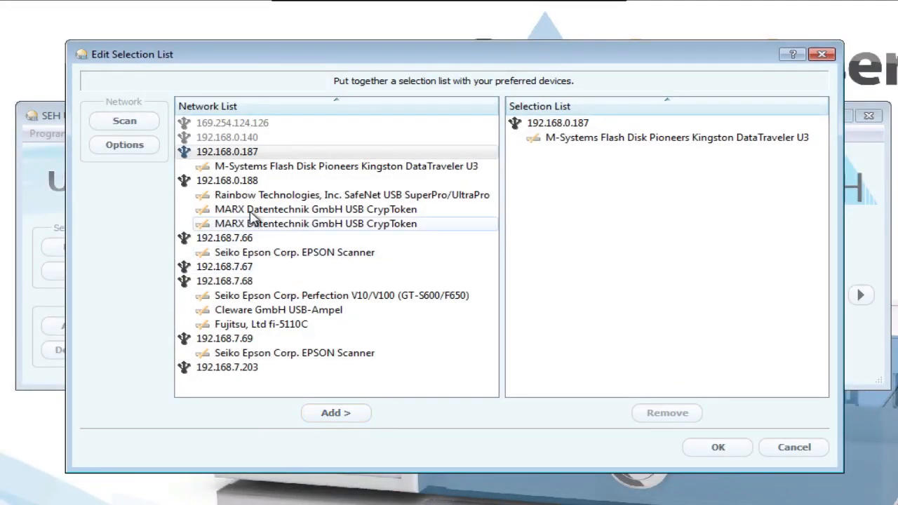
click(336, 412)
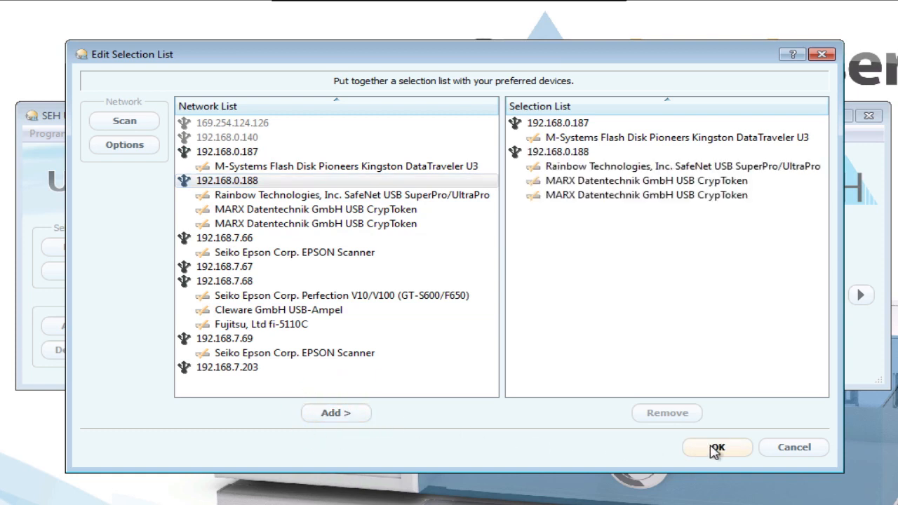
click(717, 447)
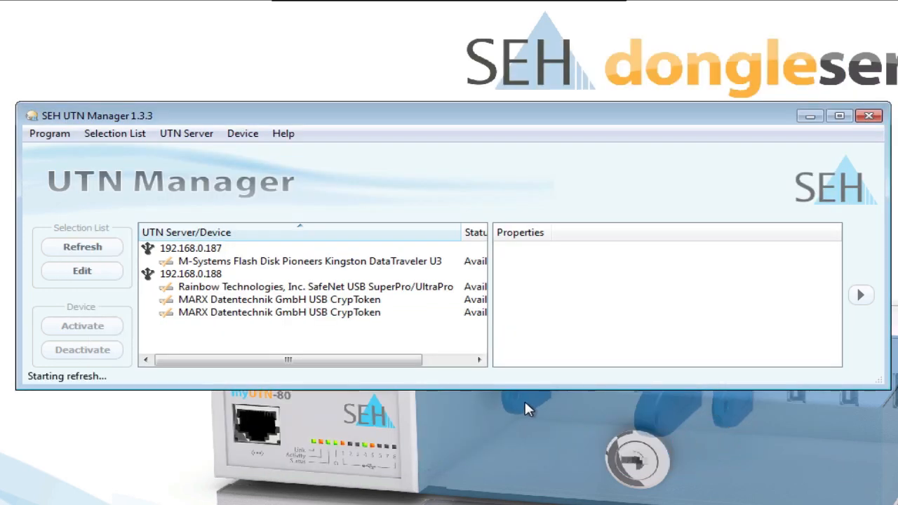
Open the Computer window and select the Kingston DataTraveler U3 stick
drag(487, 330, 554, 330)
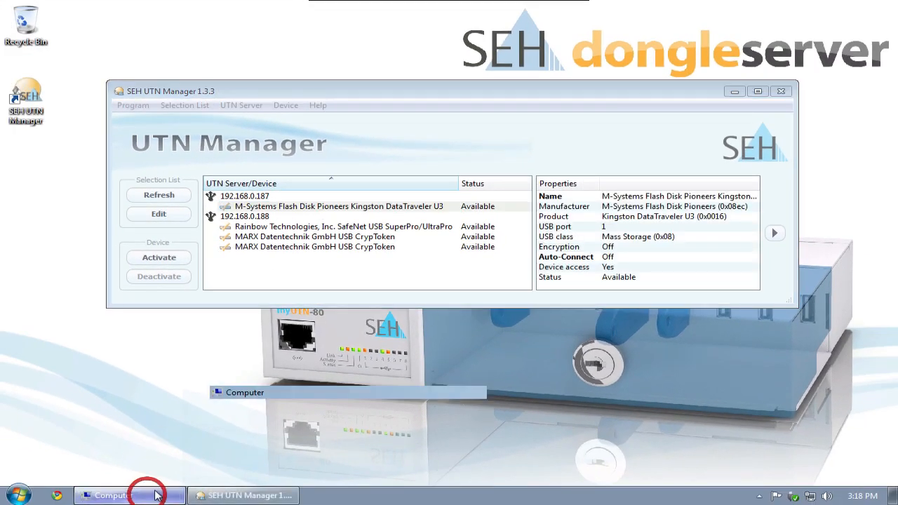
click(128, 496)
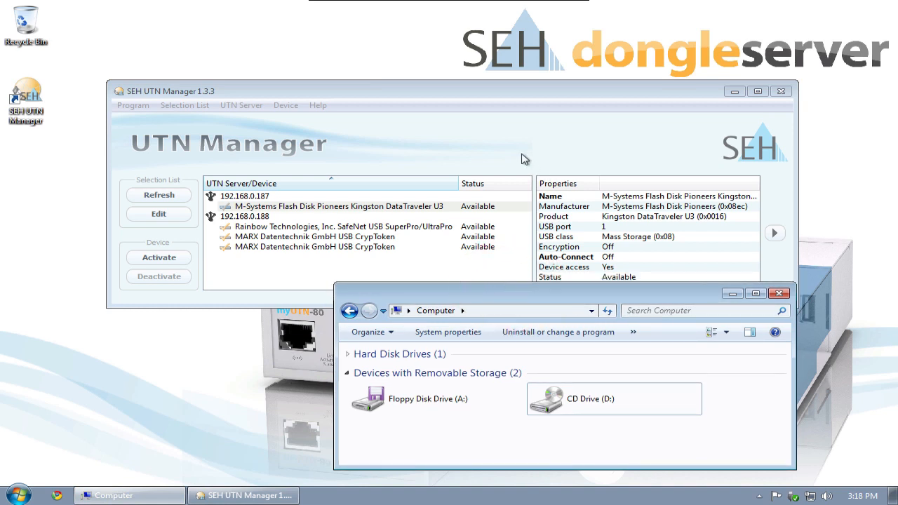
click(337, 206)
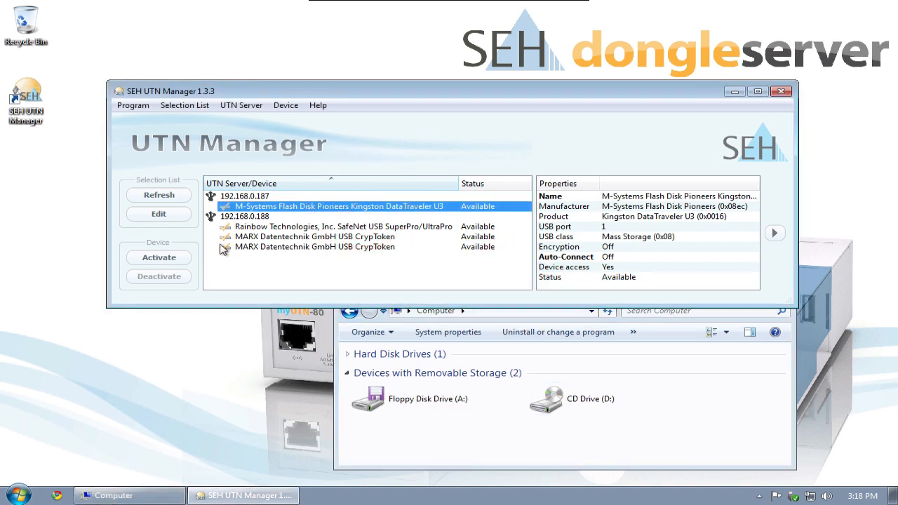
mouse_move(158, 257)
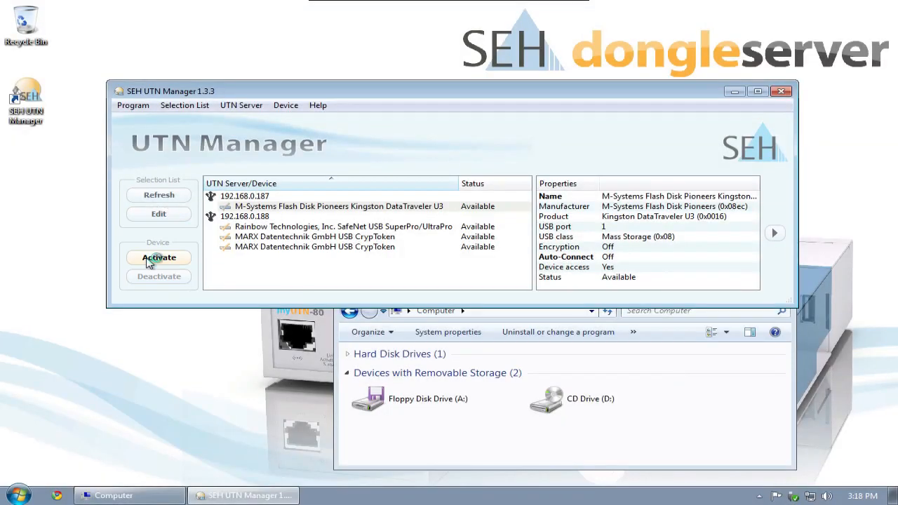
Activate the Kingston stick and open Removable Disk (E:) in Explorer
click(159, 257)
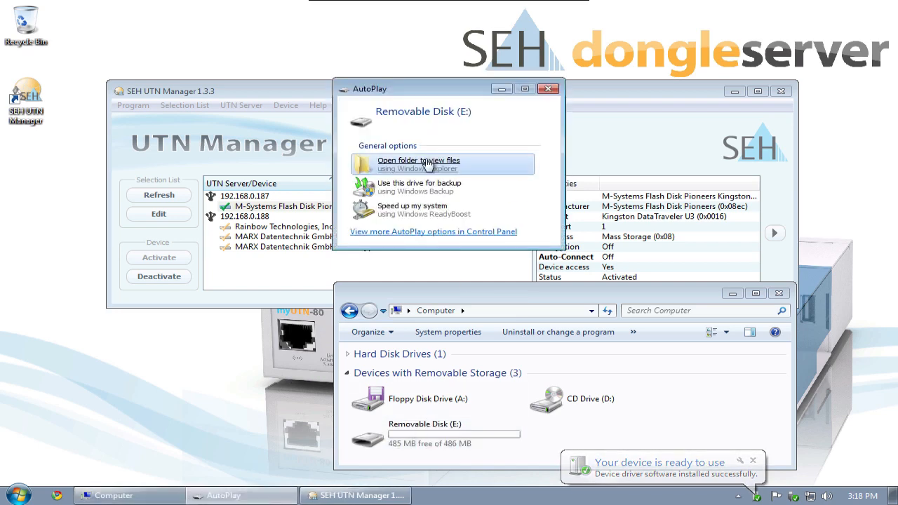
click(418, 163)
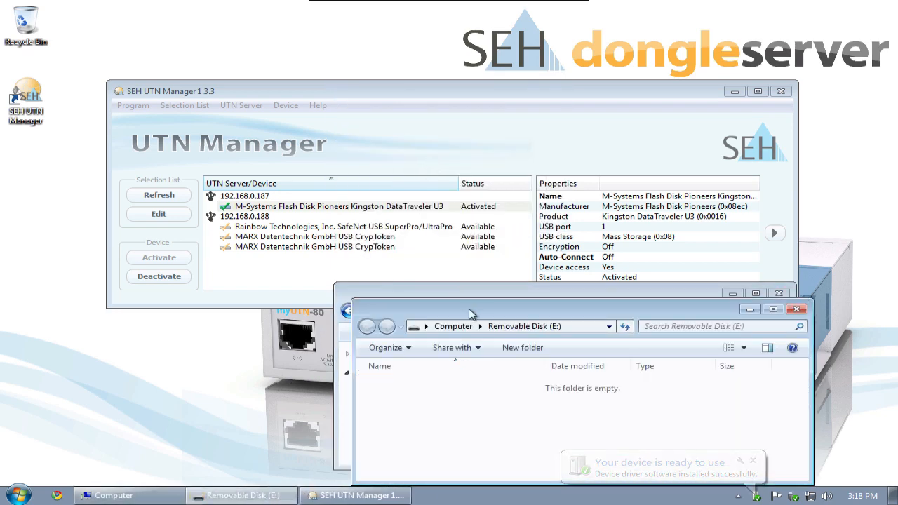
right_click(492, 386)
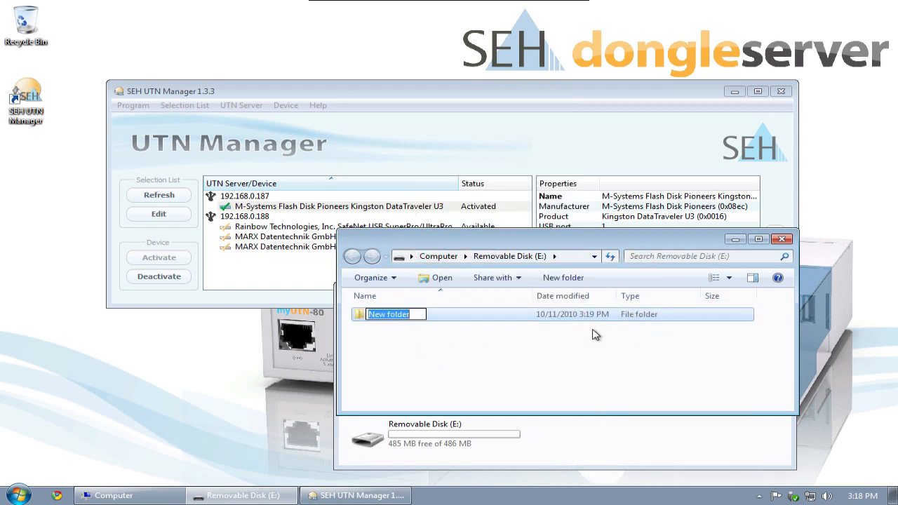
Create a 'test' folder on drive E:, delete it, and close the window
text(test)
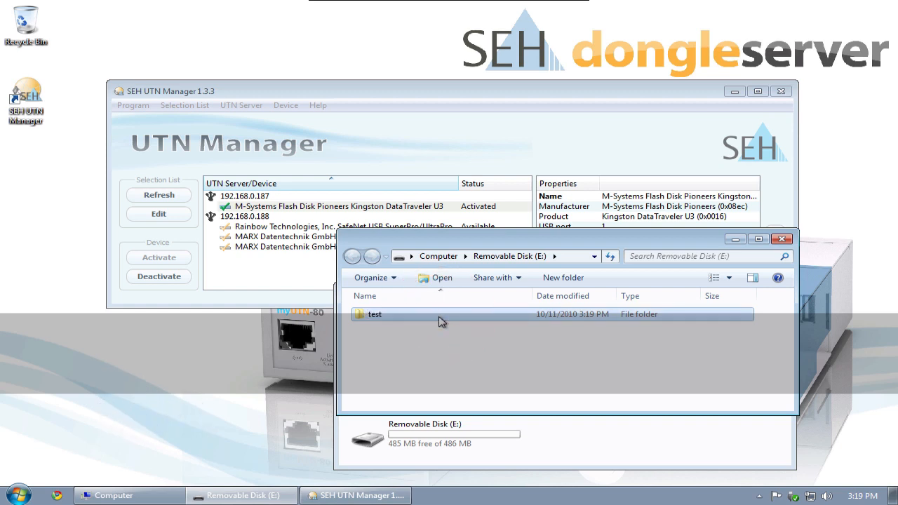
right_click(376, 314)
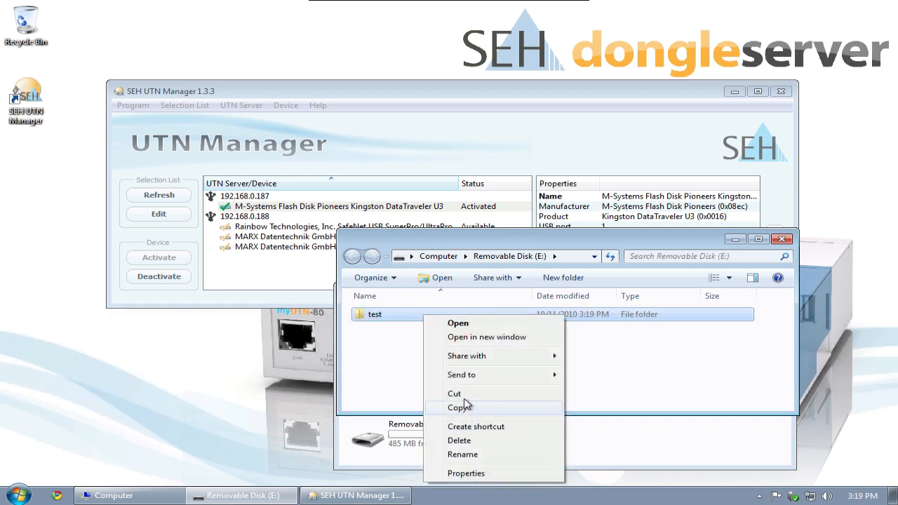
click(459, 440)
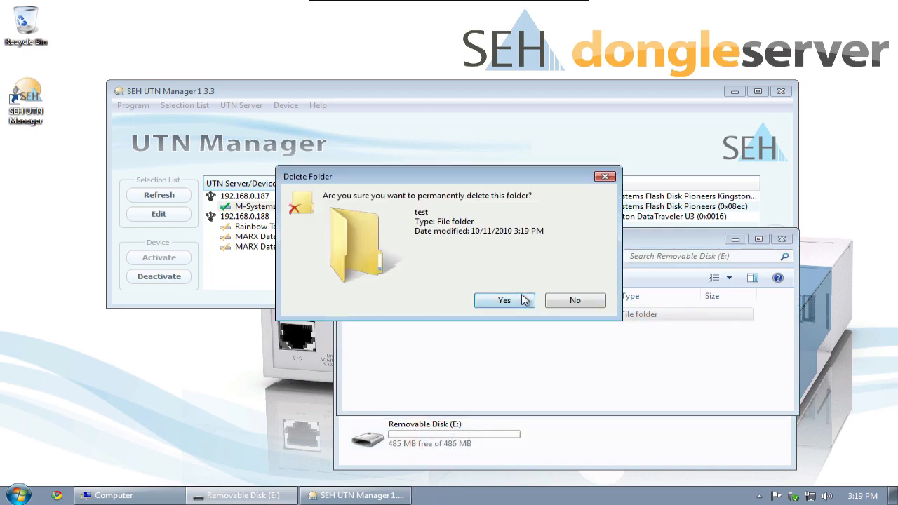
click(504, 301)
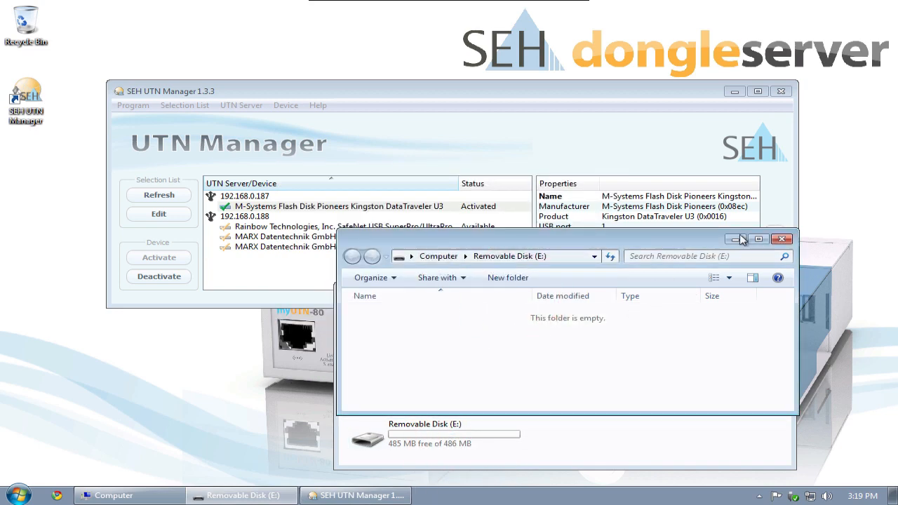
click(782, 239)
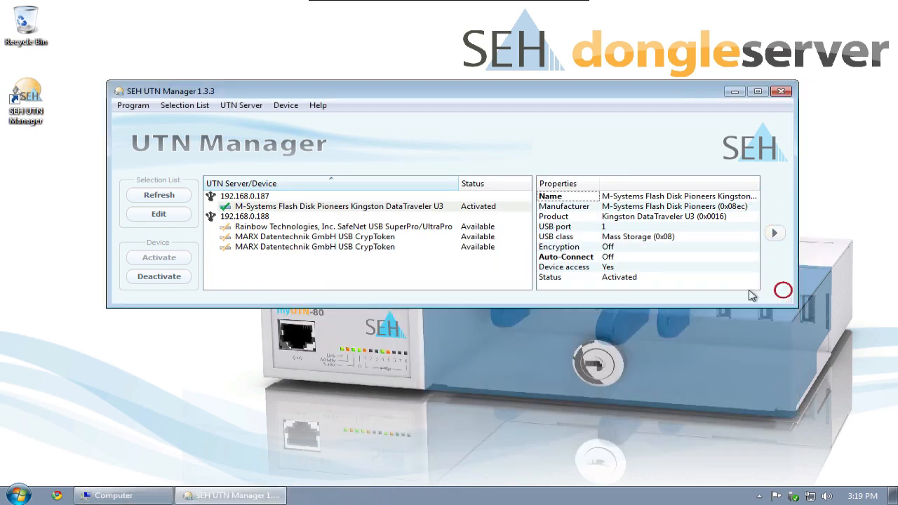
Select the Kingston DataTraveler U3 entry and deactivate it
click(337, 206)
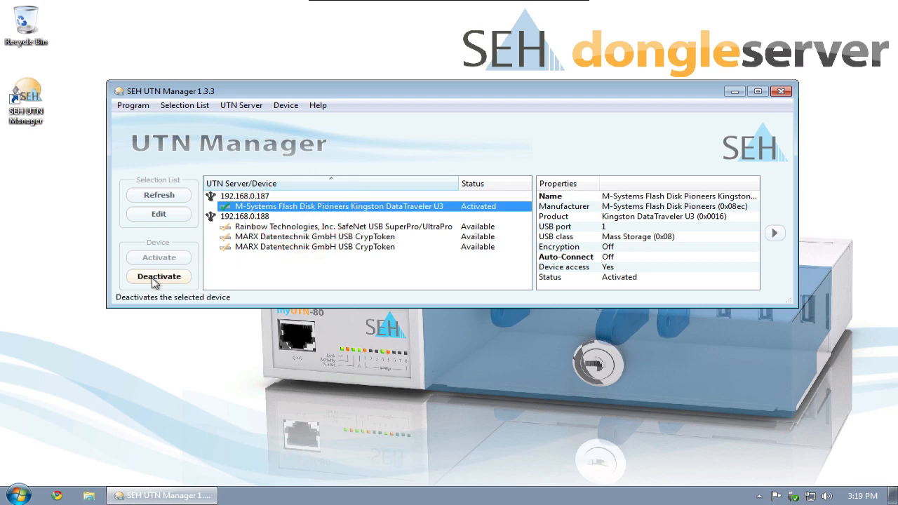
click(159, 276)
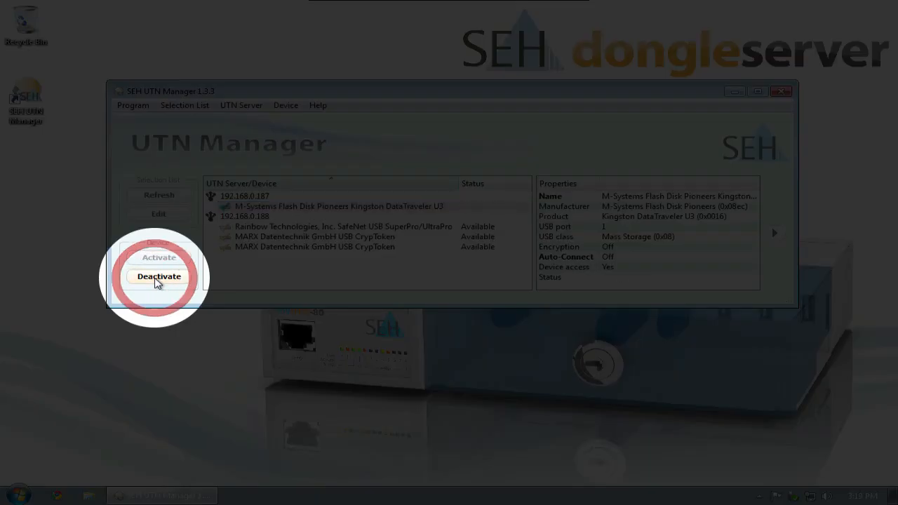
click(158, 277)
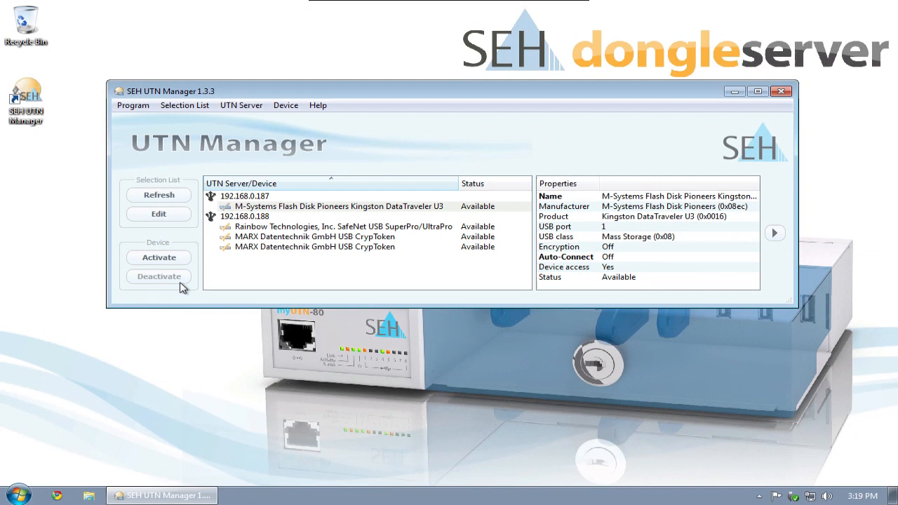
click(159, 194)
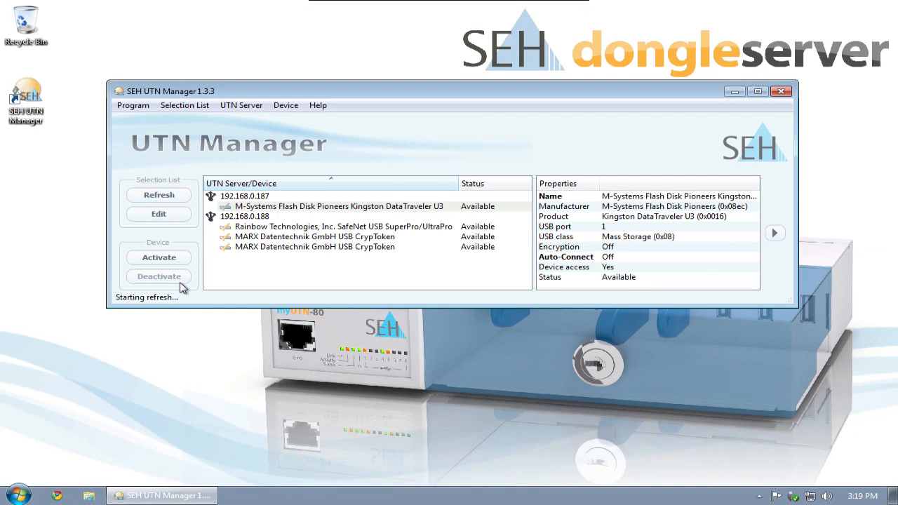